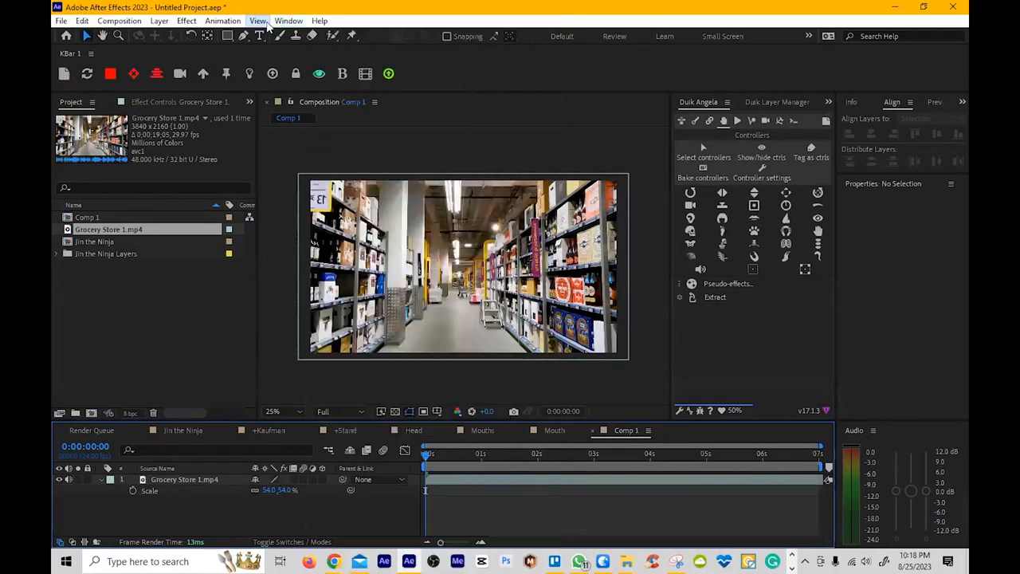
Open the Duik Angela panel and create the Frame framing-guides layer above the grocery clip
left_click(289, 20)
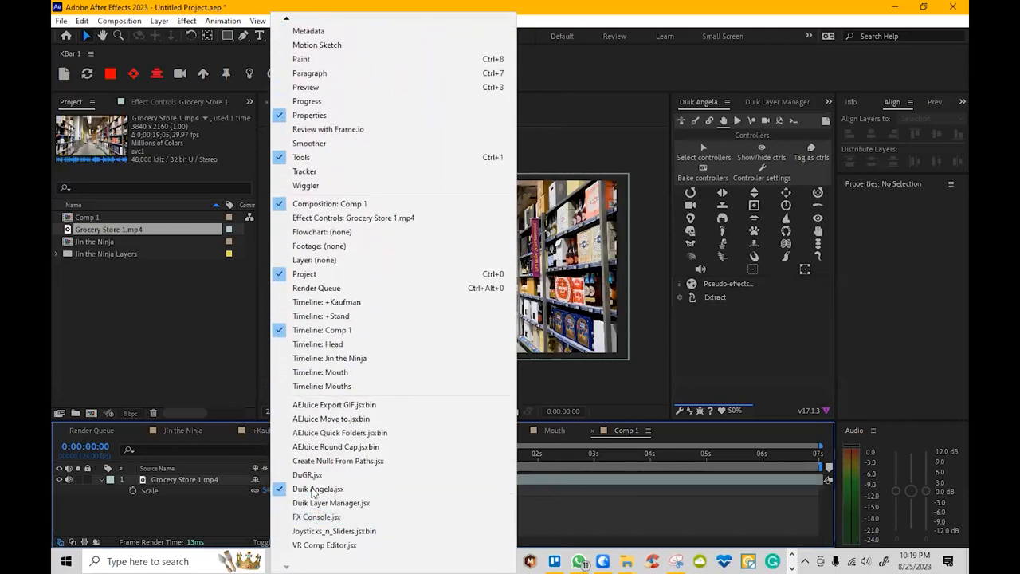
mouse_move(317, 489)
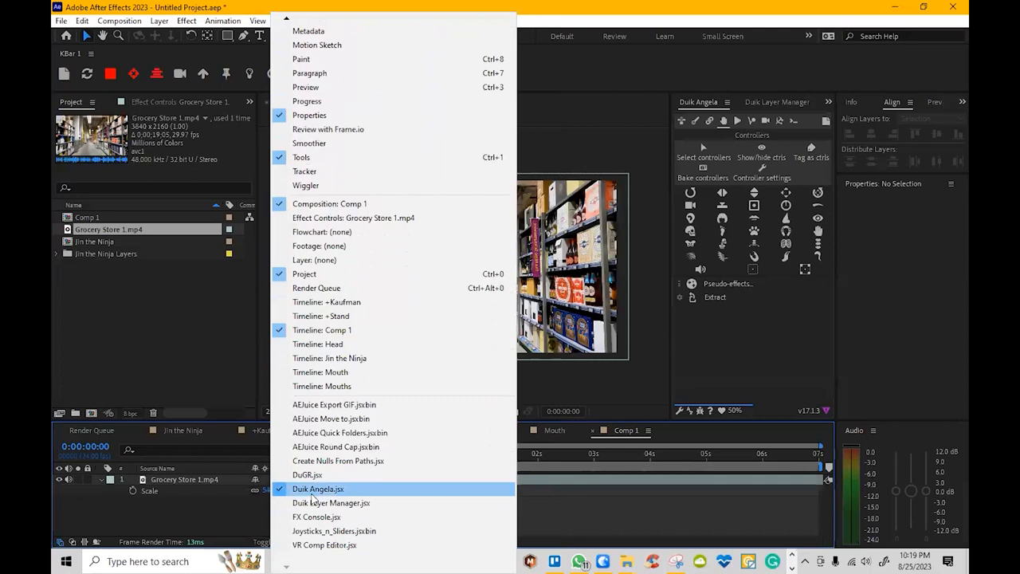
left_click(318, 489)
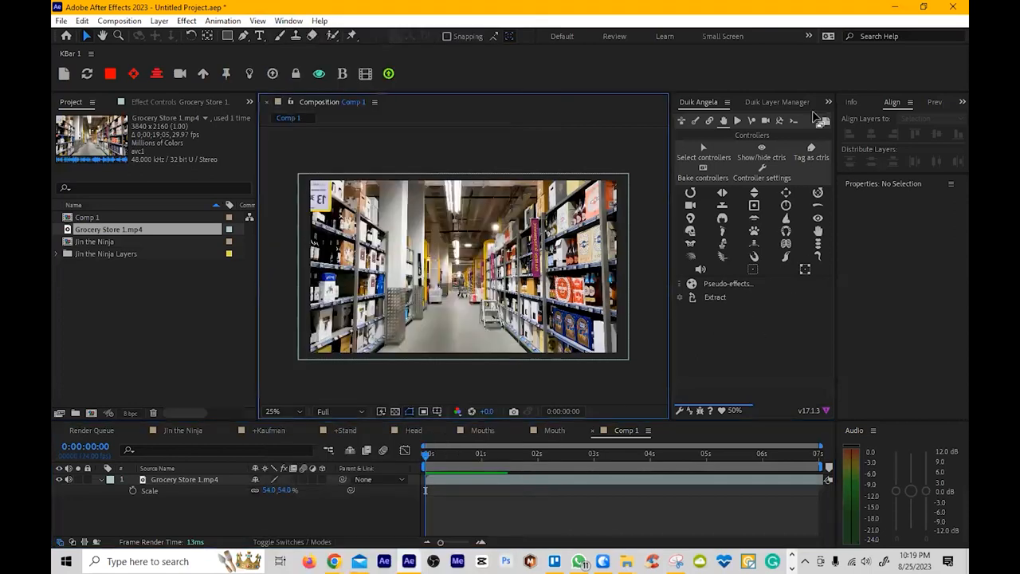
mouse_move(765, 121)
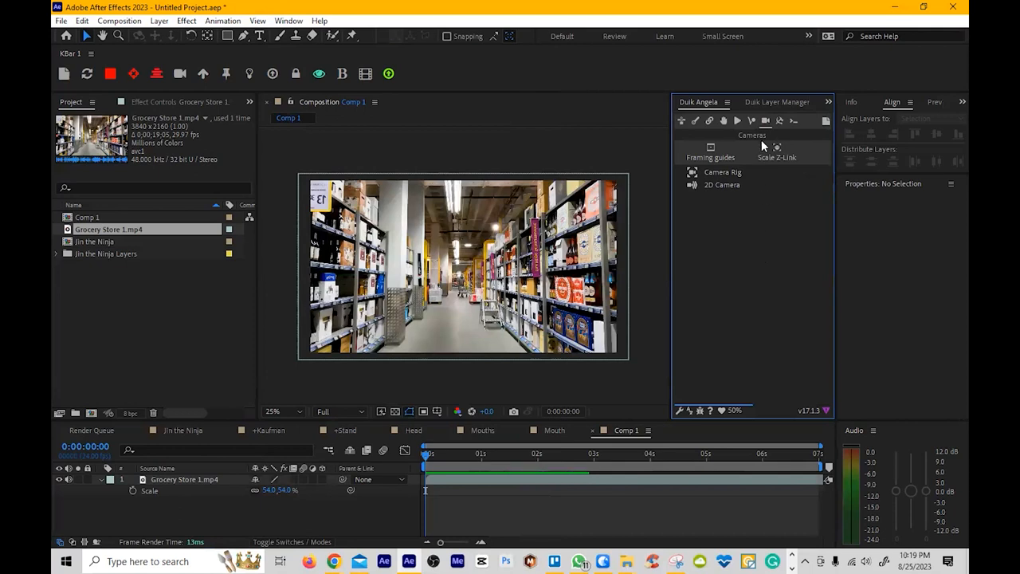
mouse_move(710, 149)
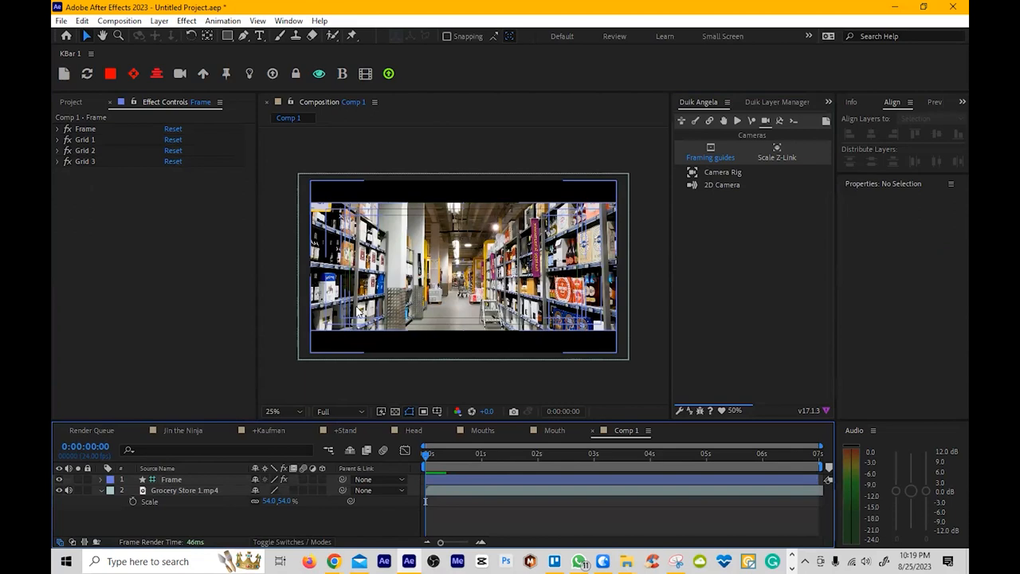
mouse_move(420, 327)
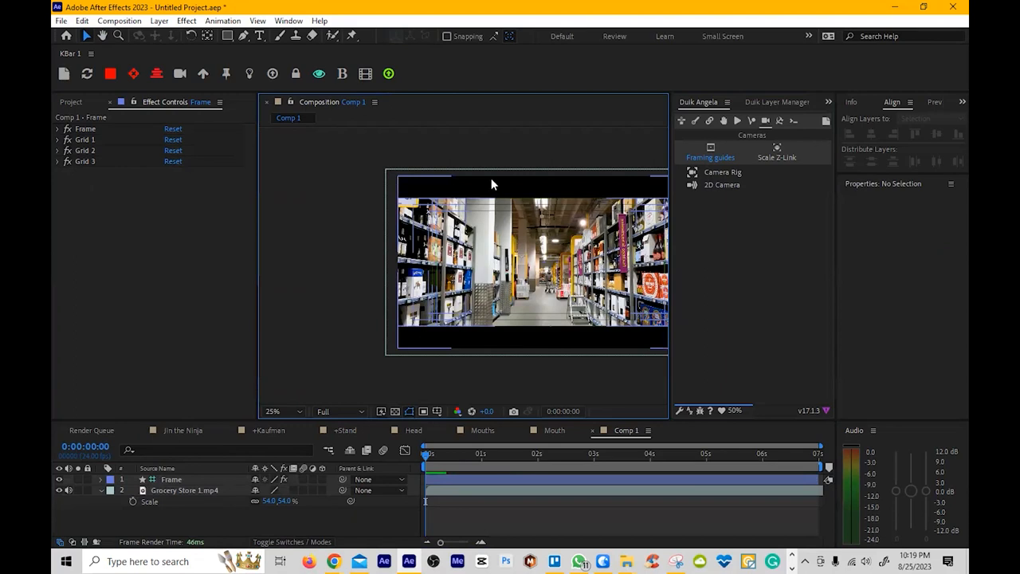
Lower the Grocery Store 1.mp4 layer's opacity to 17%
left_click(272, 410)
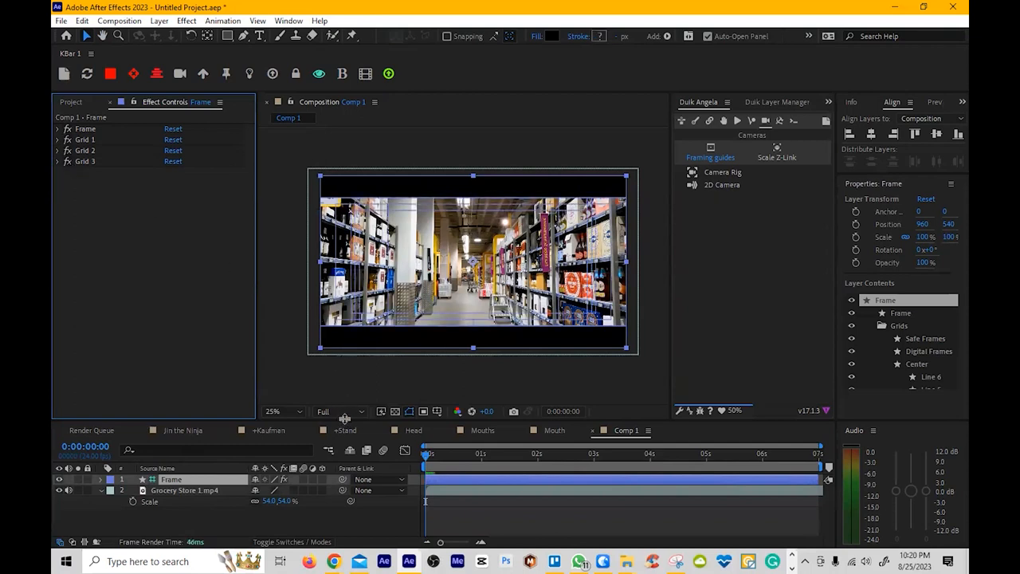
left_click(184, 491)
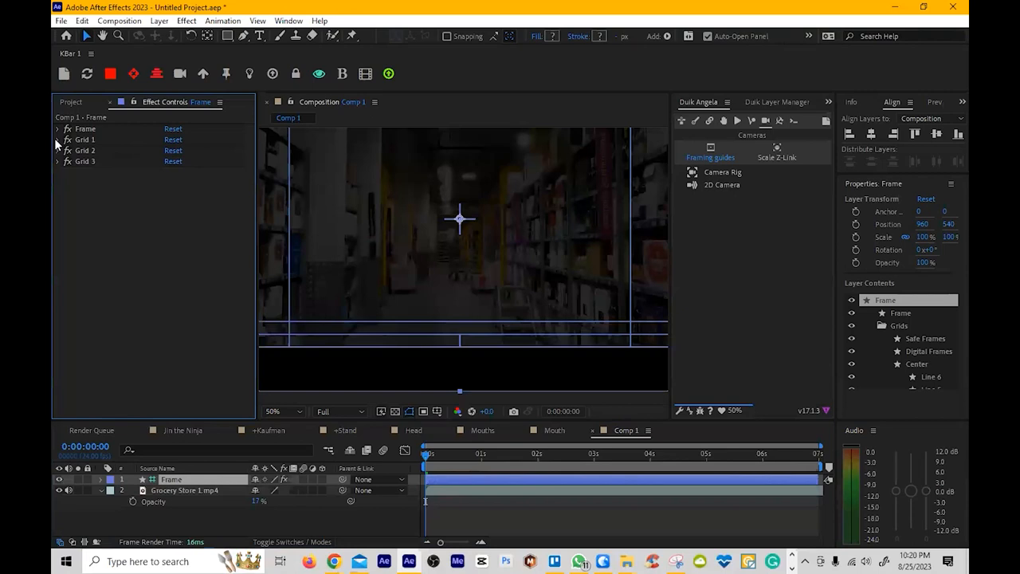
Expand Grid 1 and preview the Golden Fibonacci, Golden Rectangle and Real Fibonacci grids
left_click(57, 139)
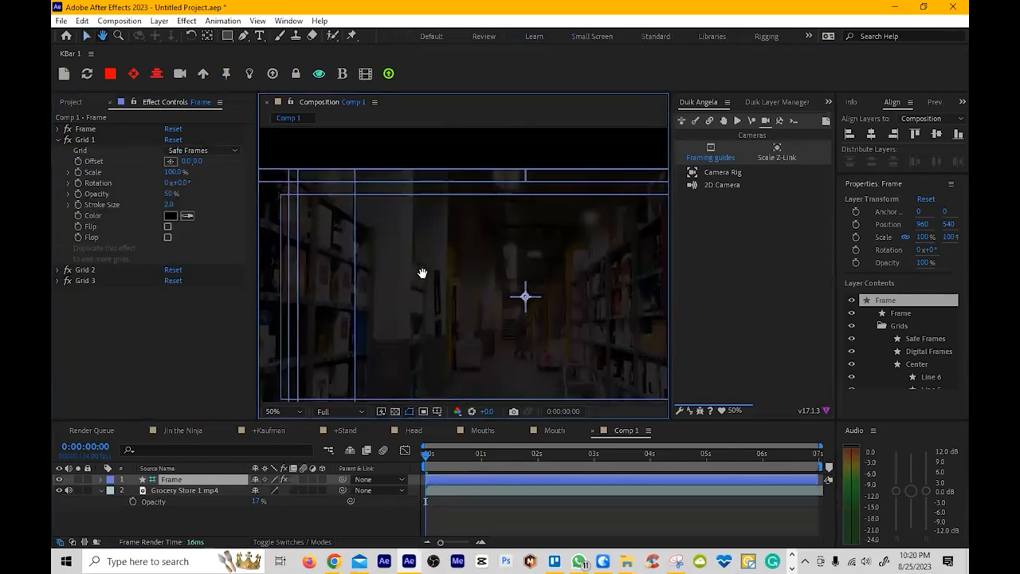
left_click(202, 149)
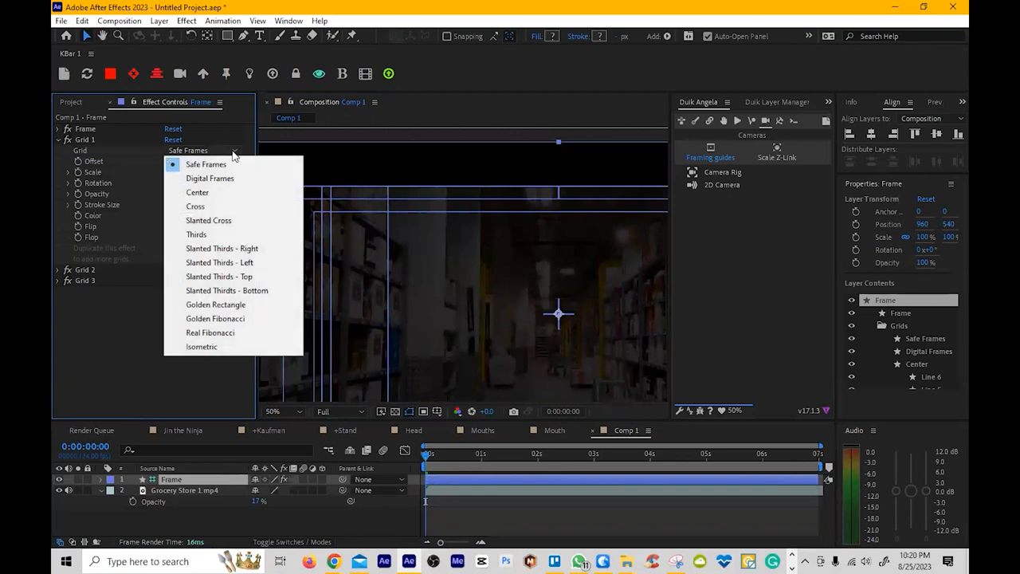
mouse_move(233, 318)
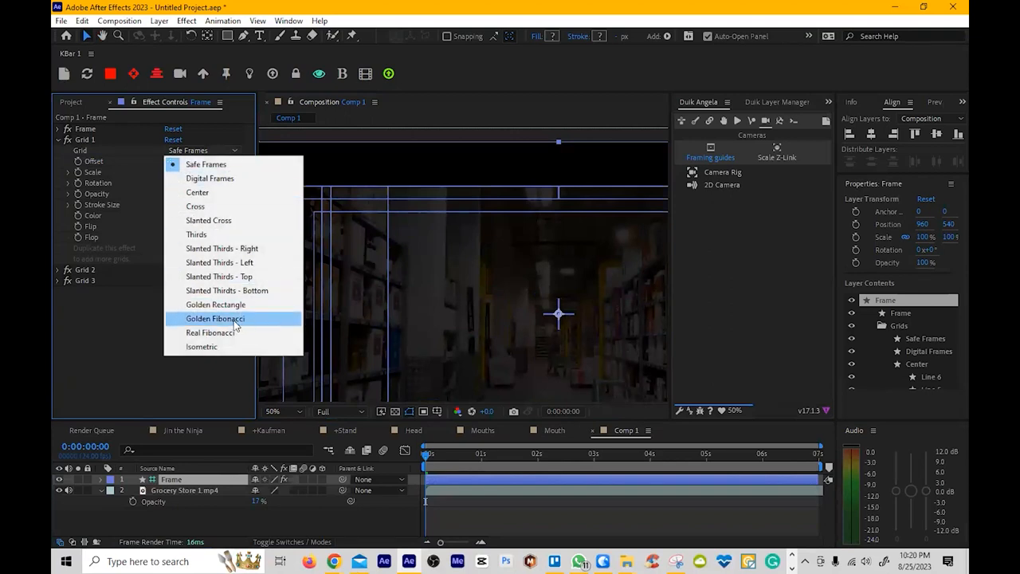
left_click(214, 318)
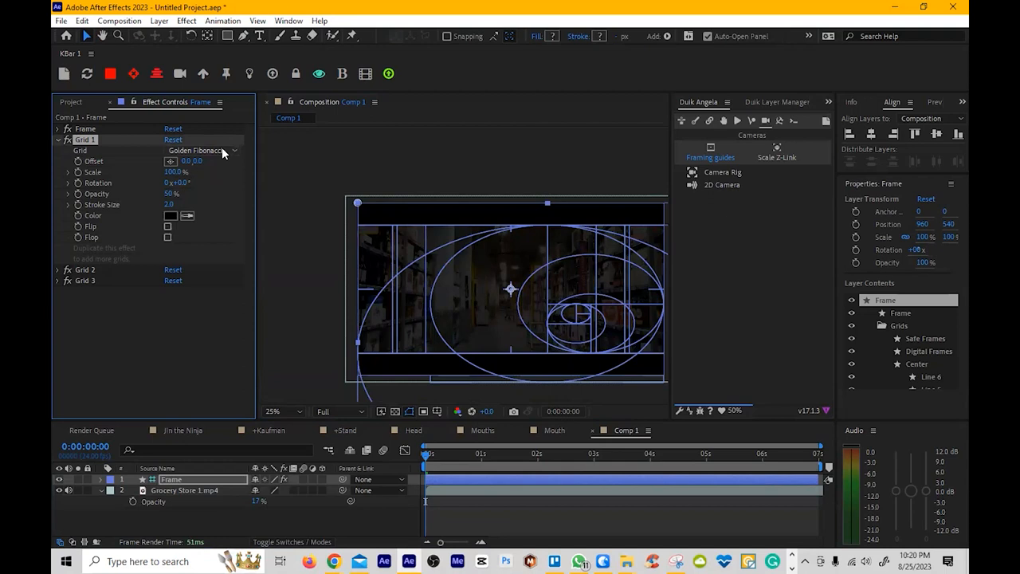
left_click(202, 150)
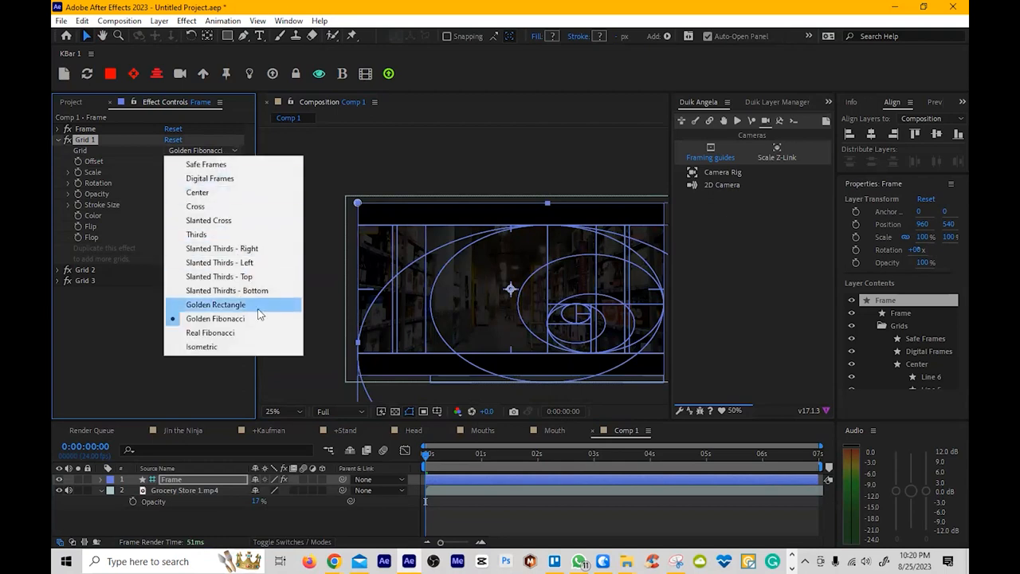
left_click(215, 303)
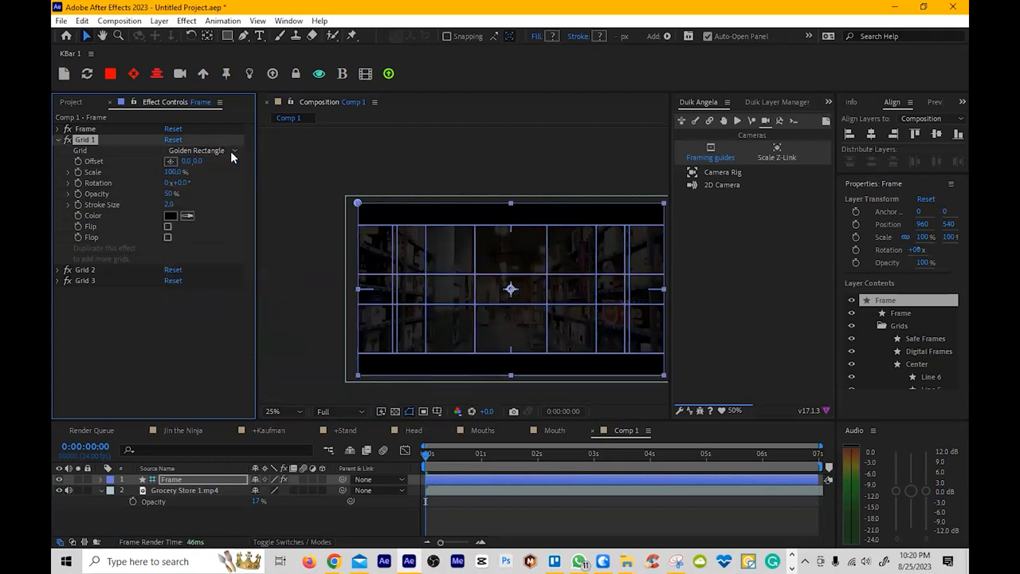
left_click(202, 150)
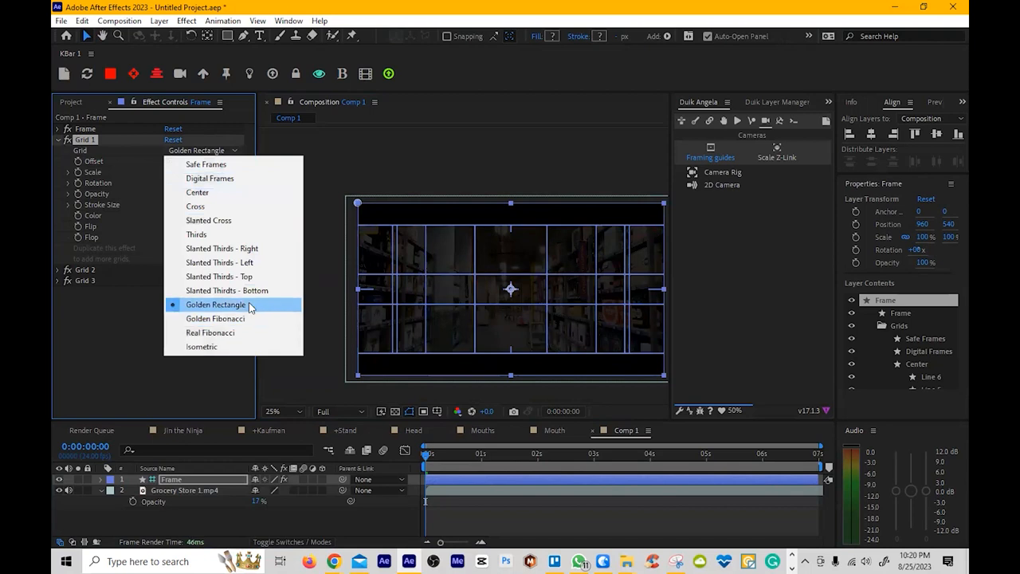
left_click(215, 317)
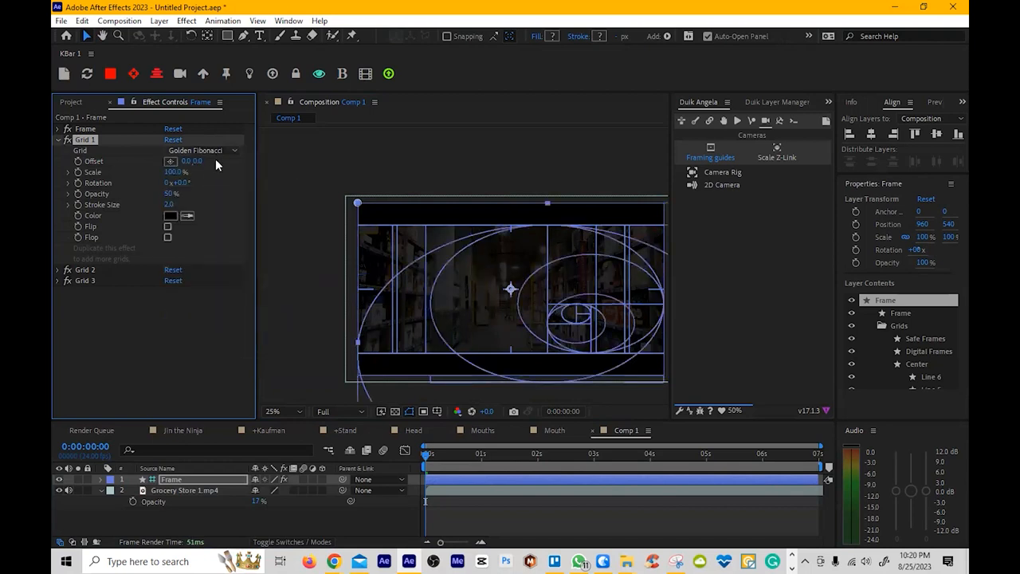
left_click(201, 149)
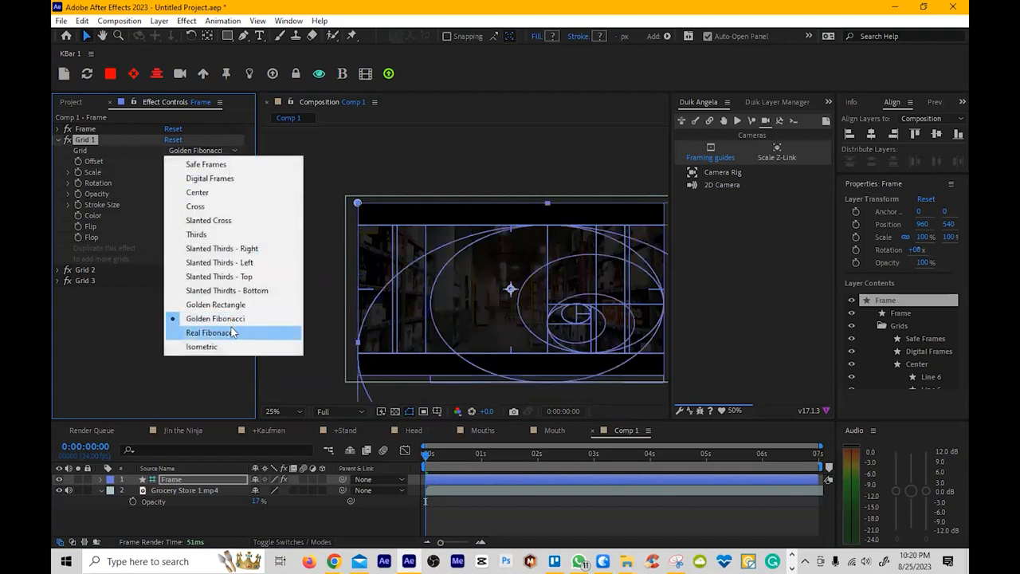
left_click(212, 332)
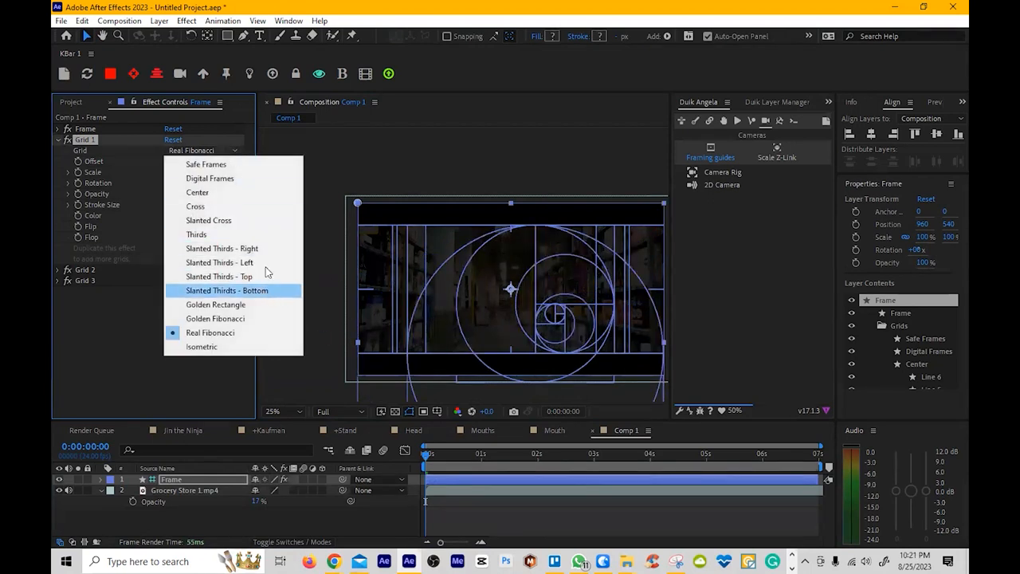
Preview the Center, Digital Frames and Safe Frames grids, then settle Grid 1 on Thirds
left_click(196, 234)
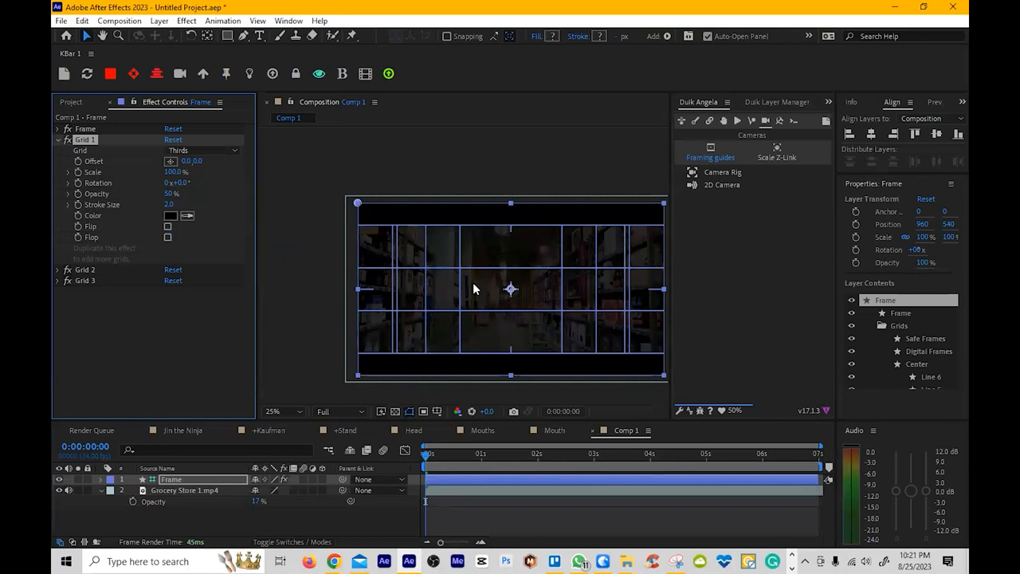
left_click(202, 150)
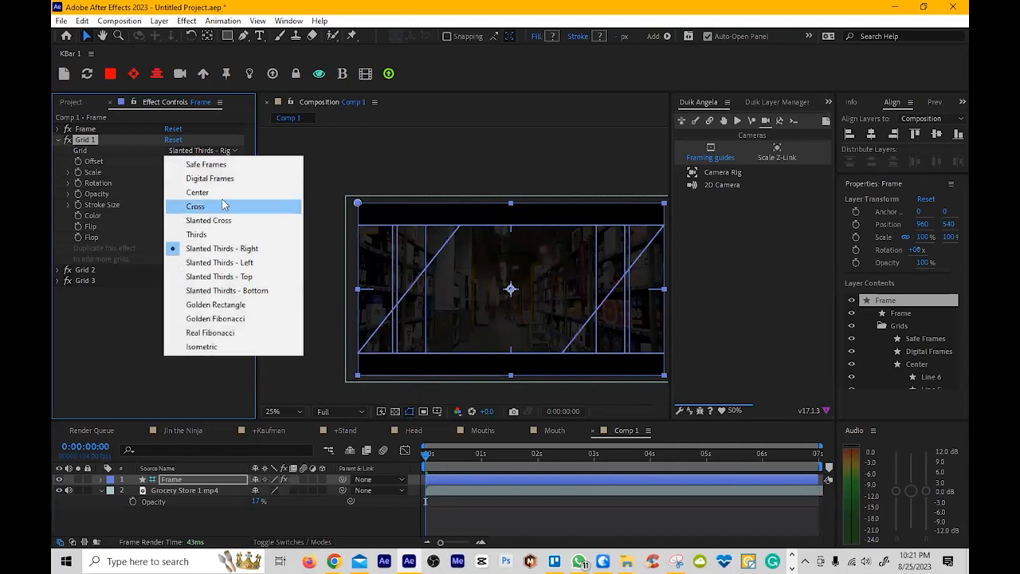
left_click(197, 192)
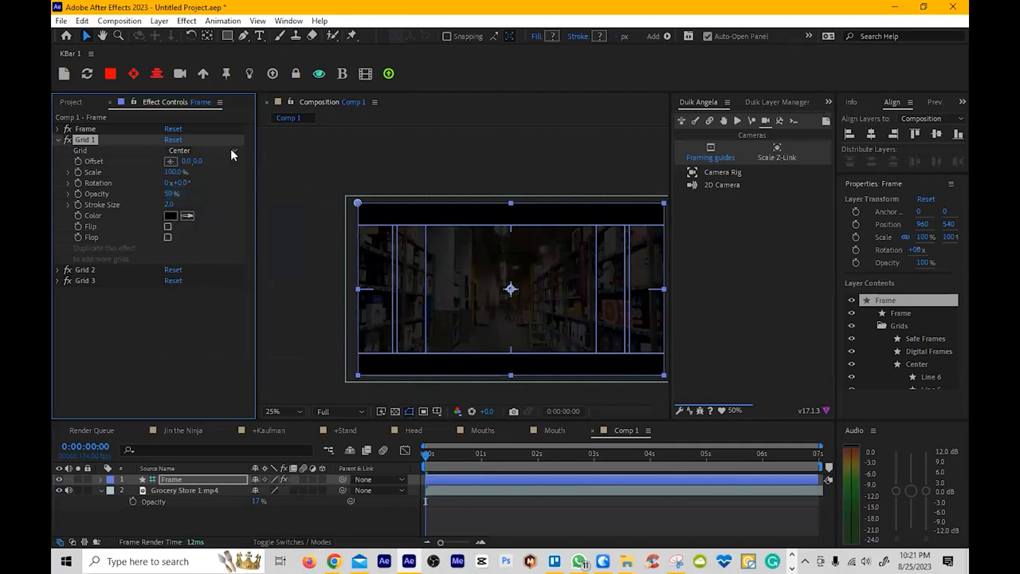
left_click(202, 150)
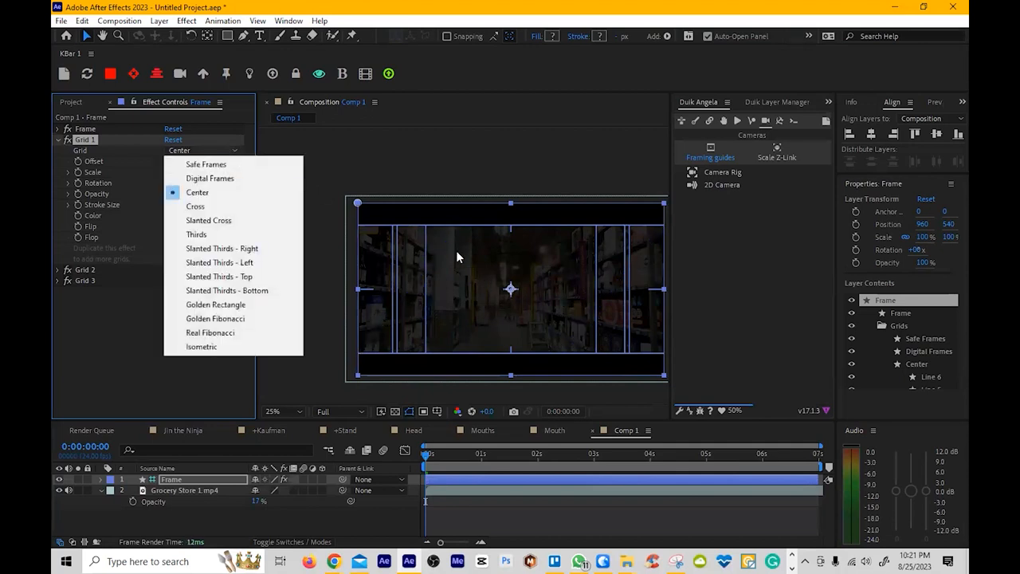
left_click(209, 177)
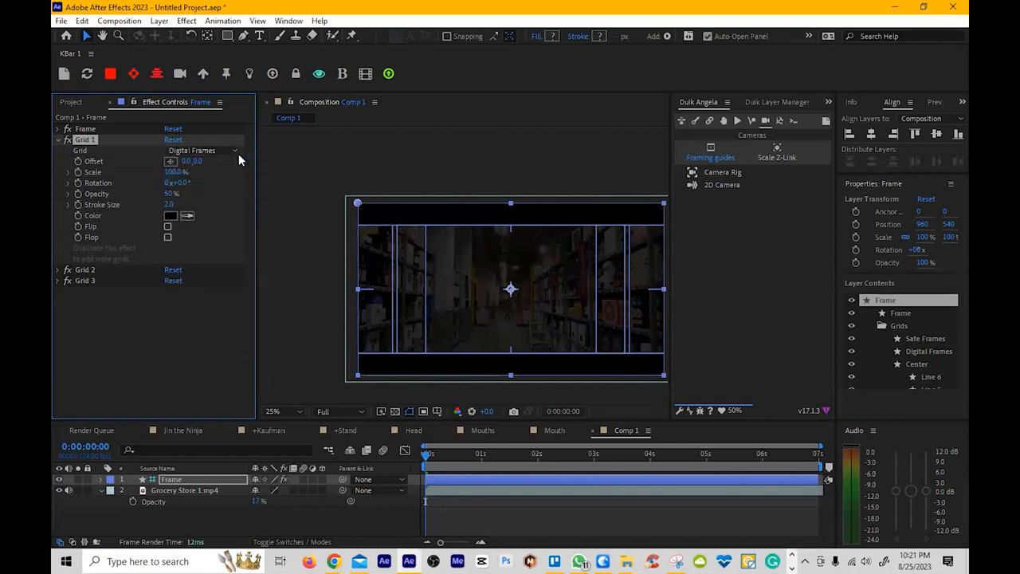
left_click(202, 151)
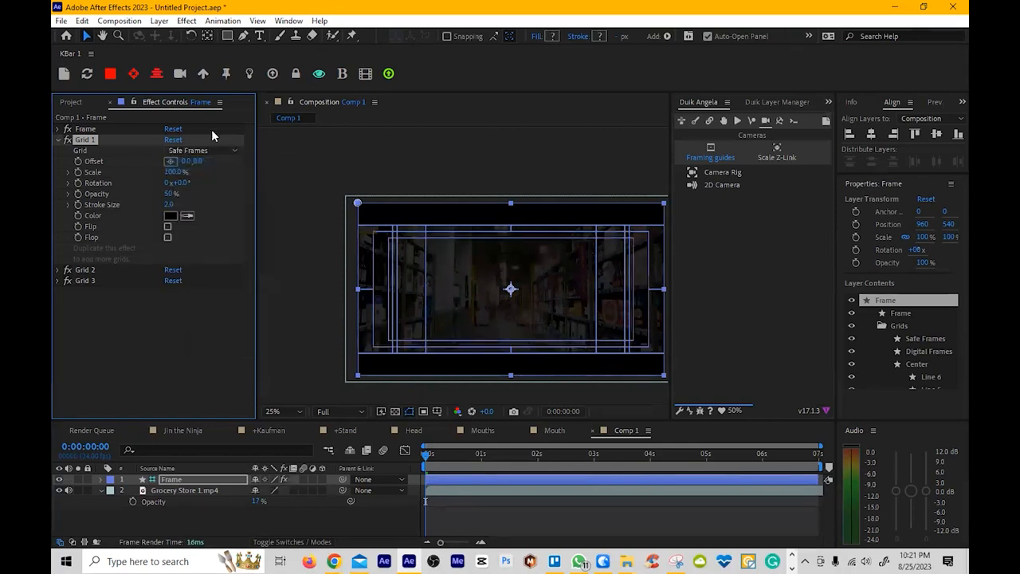
left_click(202, 150)
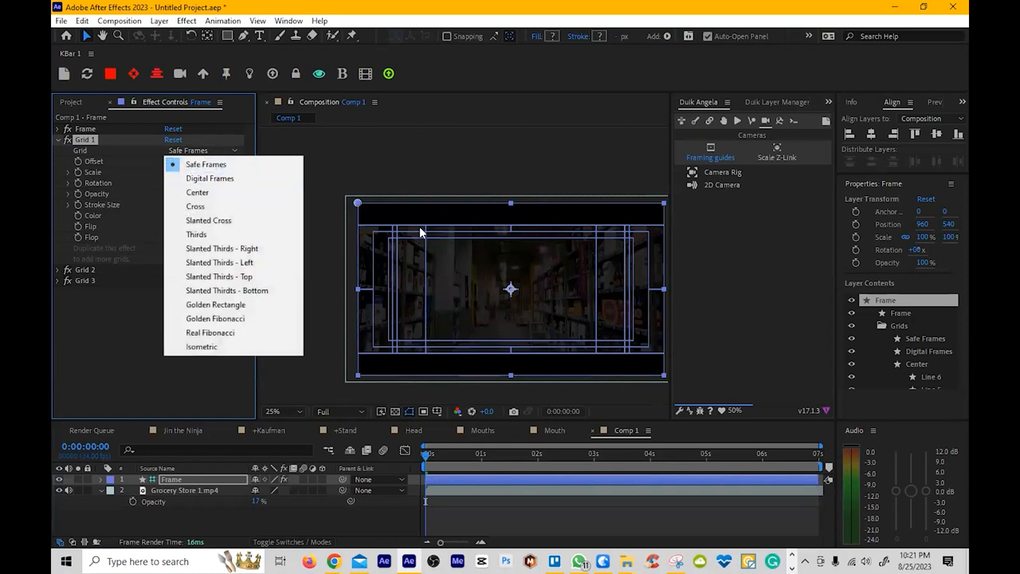
left_click(210, 177)
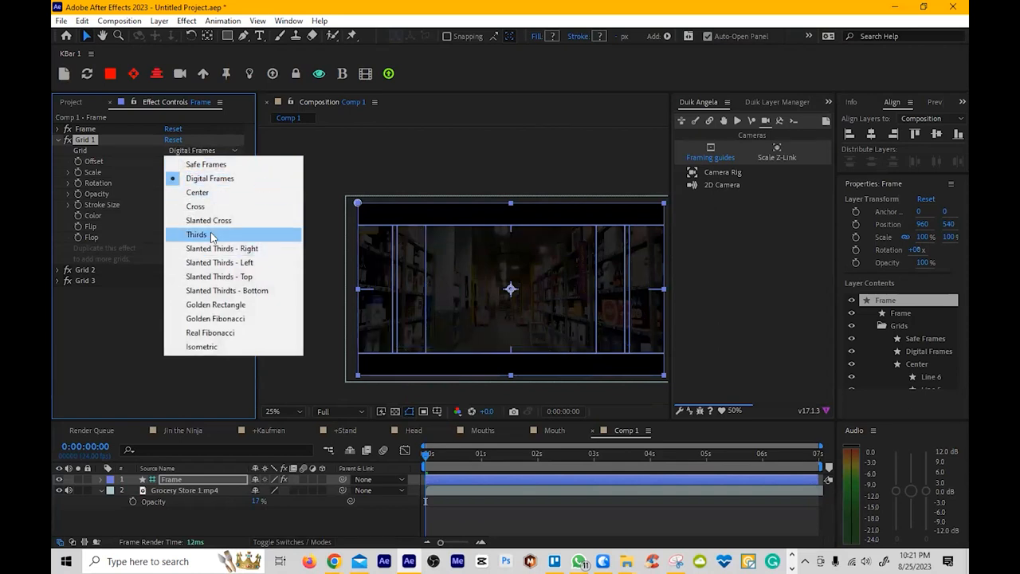
left_click(196, 234)
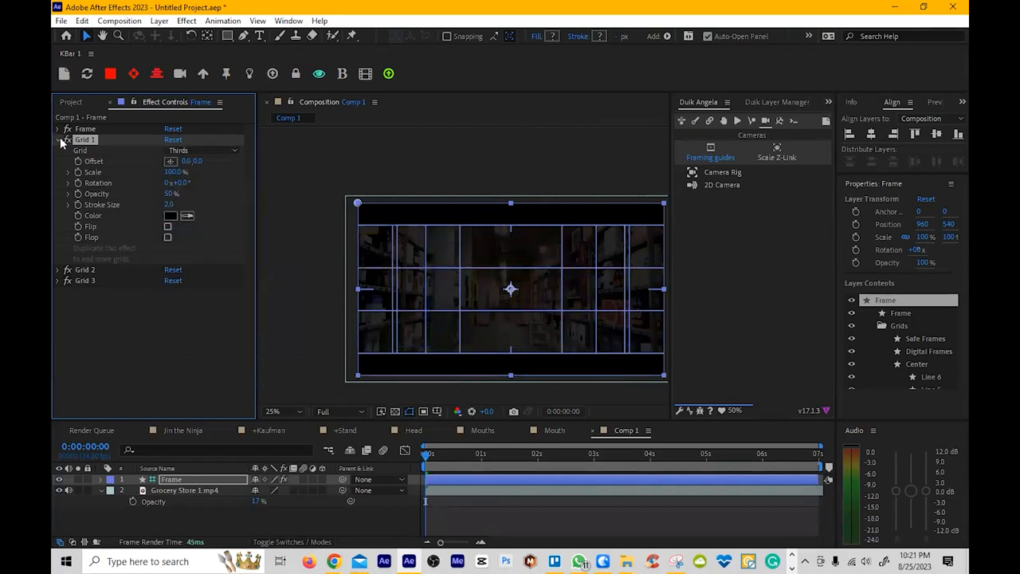
left_click(58, 139)
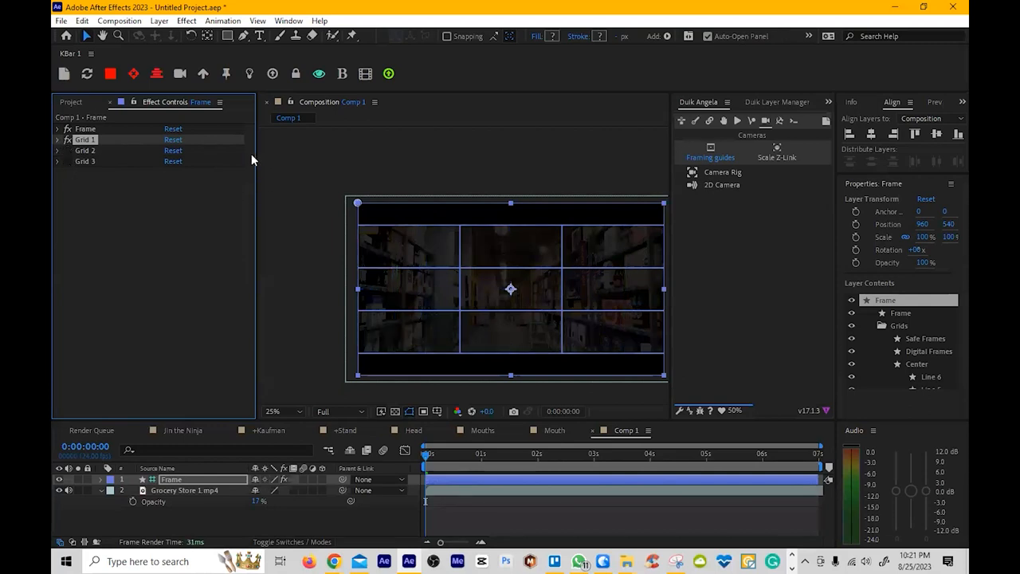
mouse_move(78, 173)
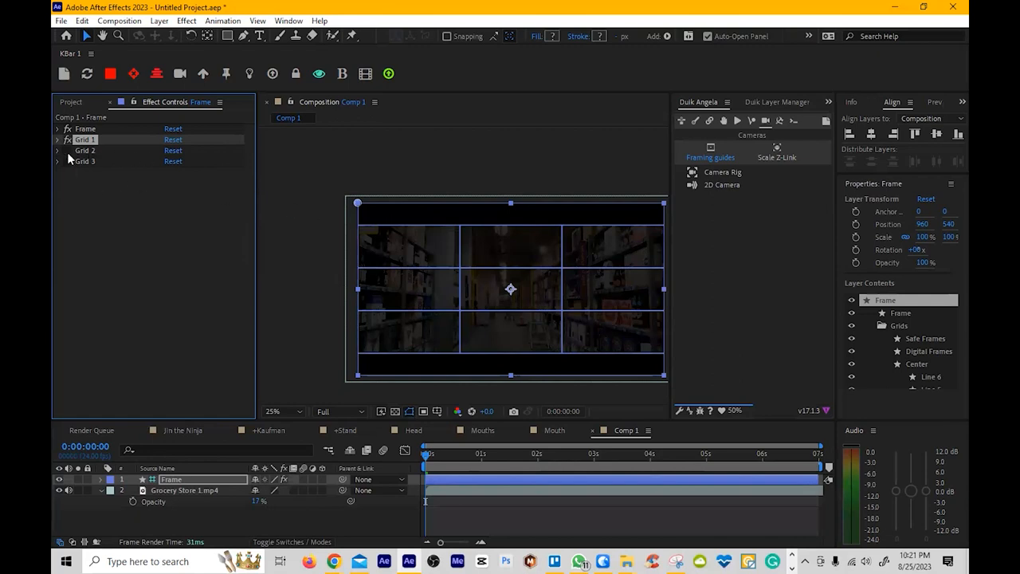
mouse_move(450, 269)
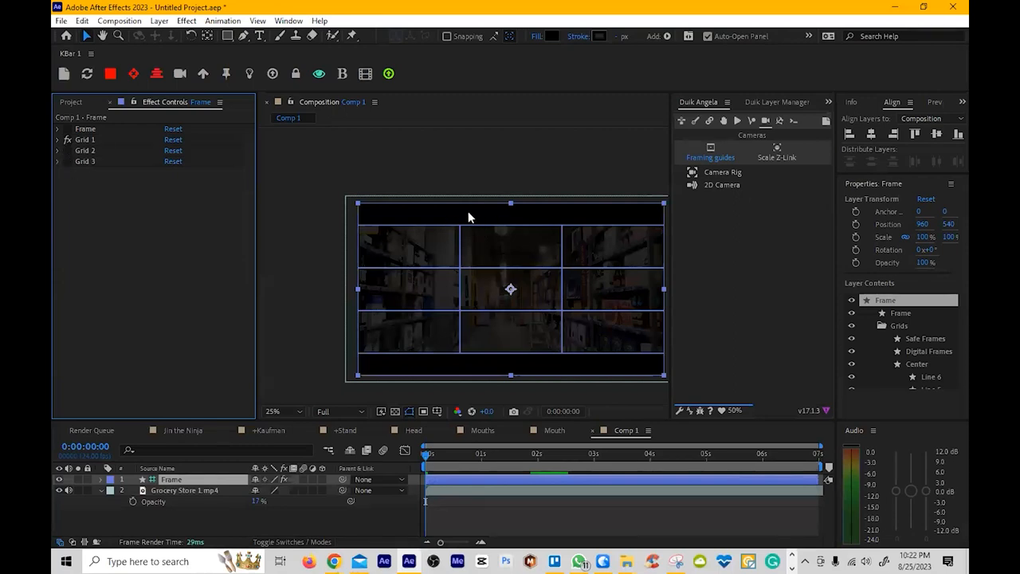
Disable the Frame grid effects and hide the grocery footage, leaving only black letterbox bars
left_click(57, 139)
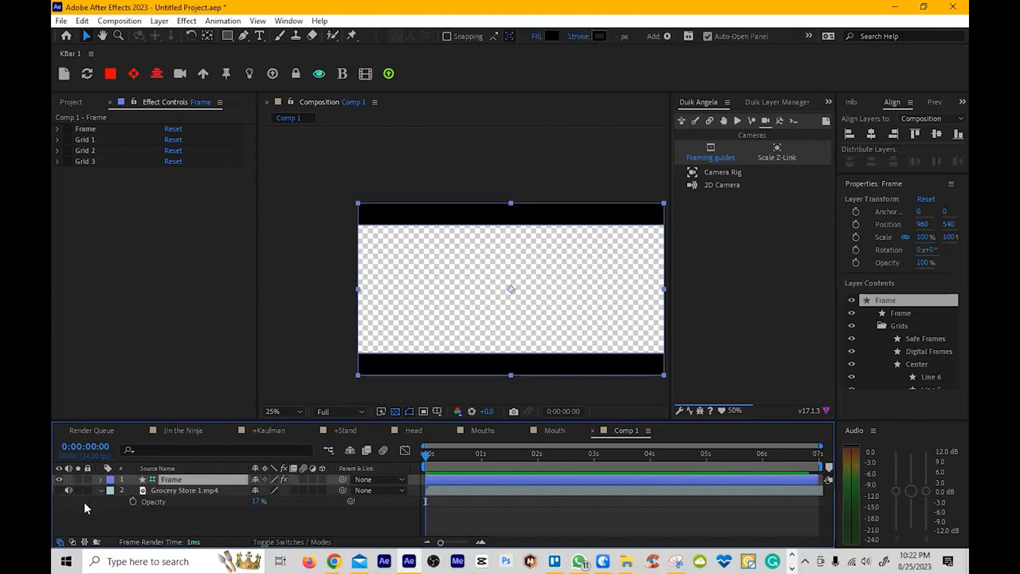
Hide the Frame layer's letterbox contents and re-enable the Grid 1 effect
left_click(102, 479)
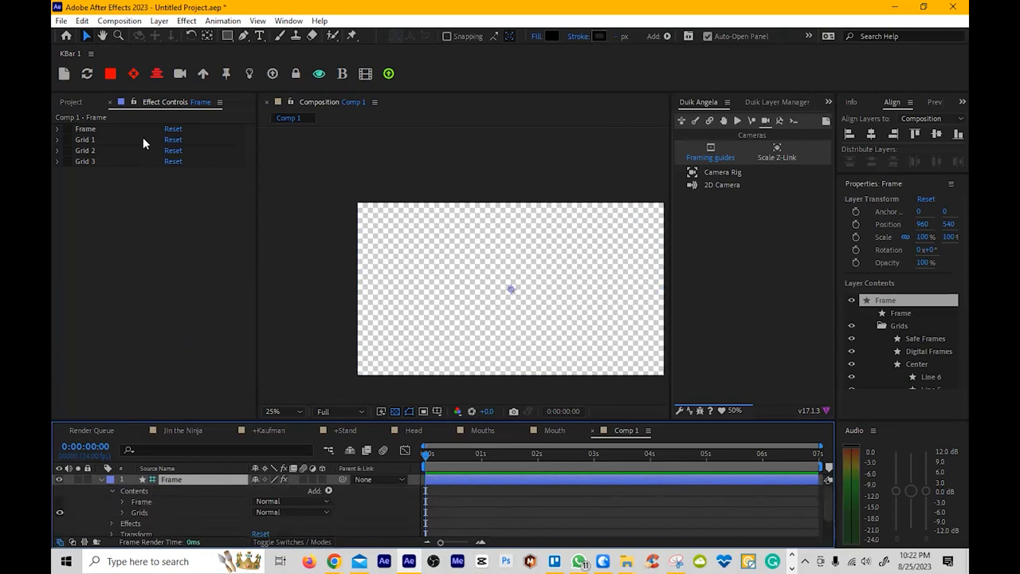
left_click(85, 139)
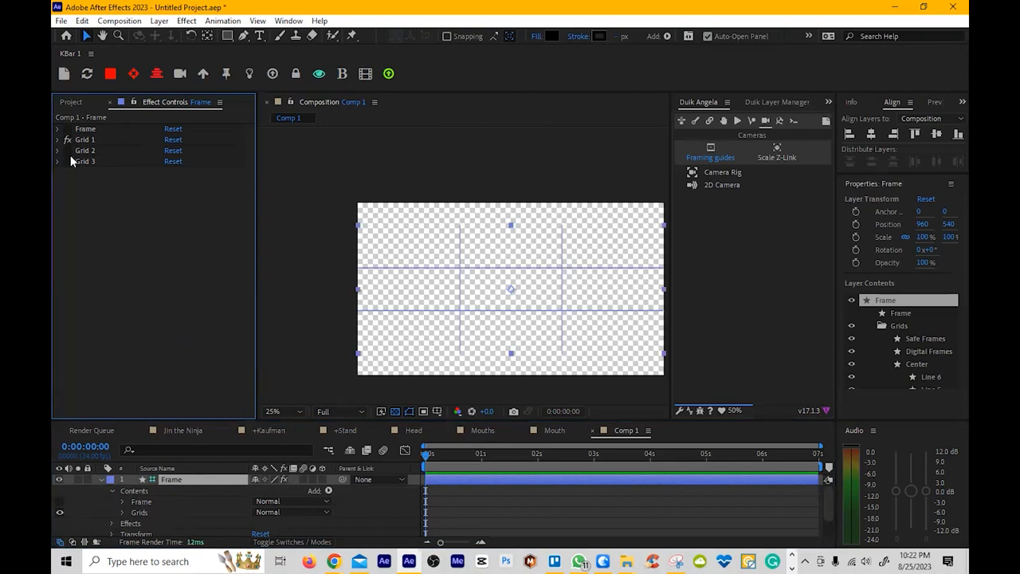
mouse_move(292, 338)
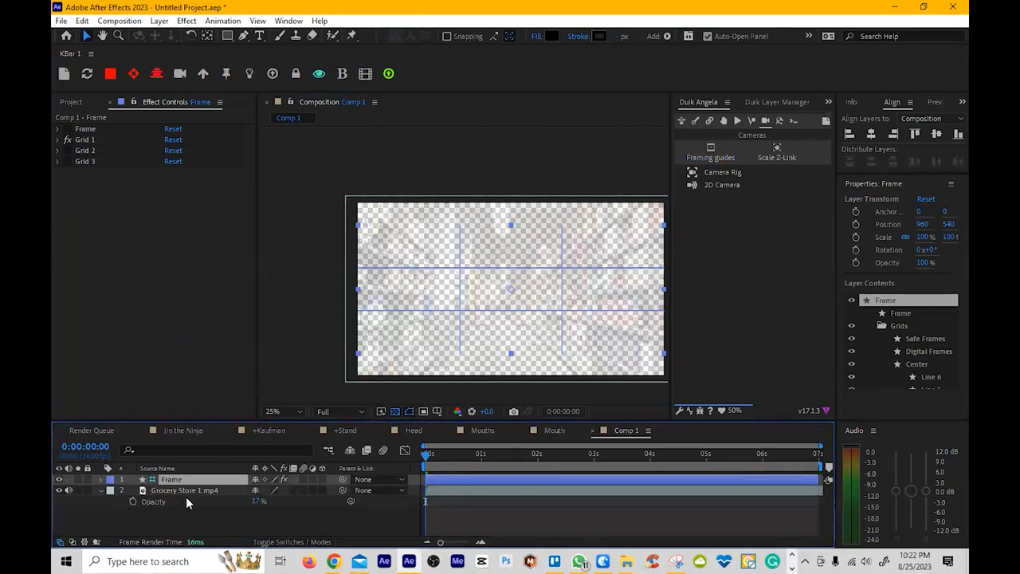
Set the Grids & Guides proportional grid to 3 horizontal and 3 vertical divisions
left_click(183, 490)
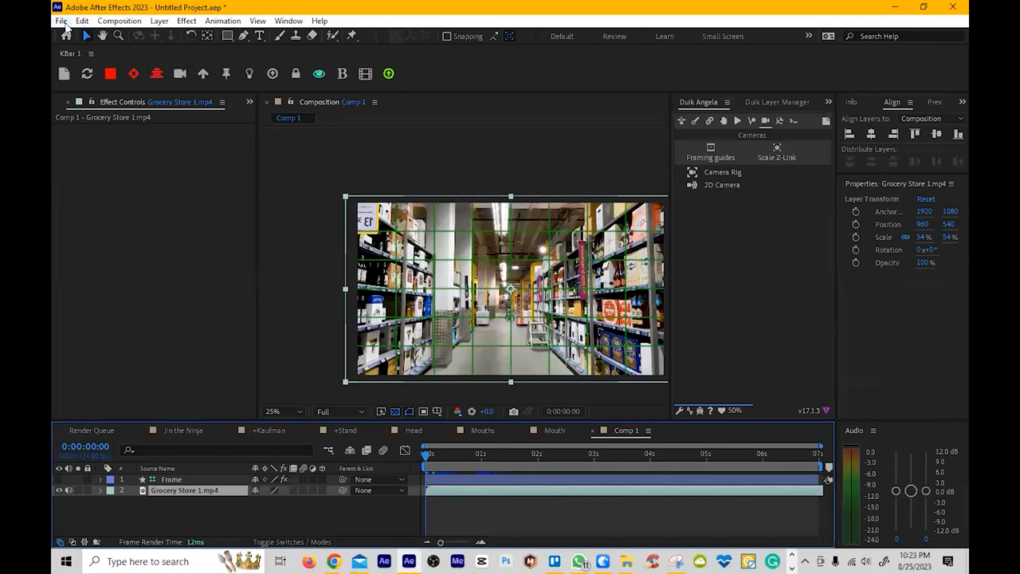
left_click(82, 21)
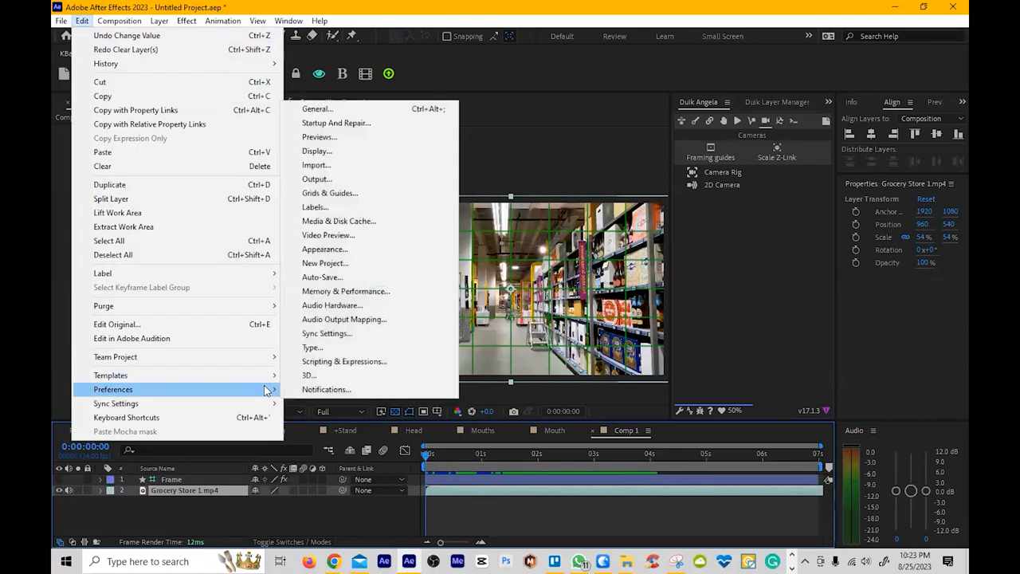
mouse_move(412, 257)
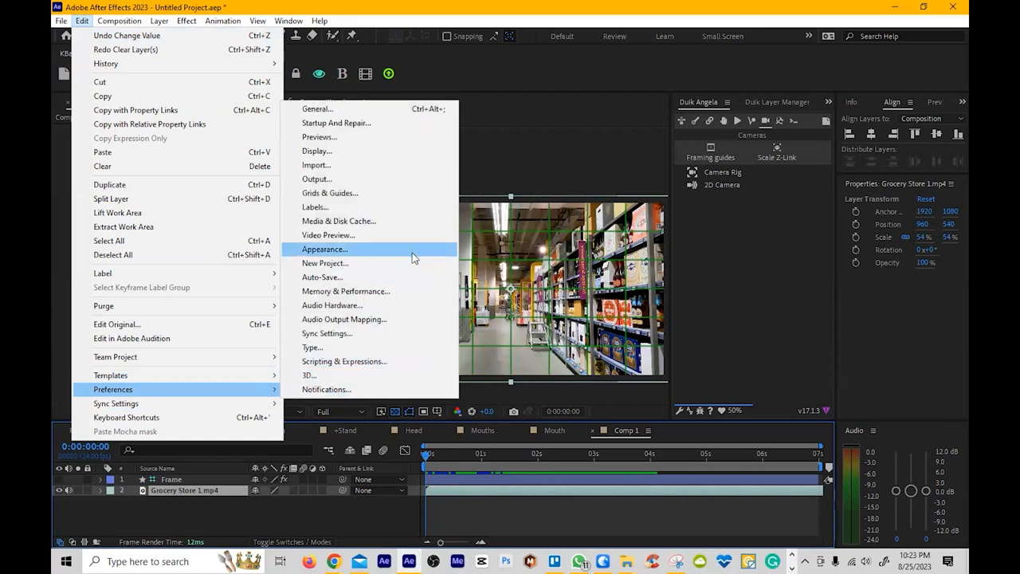
mouse_move(390, 193)
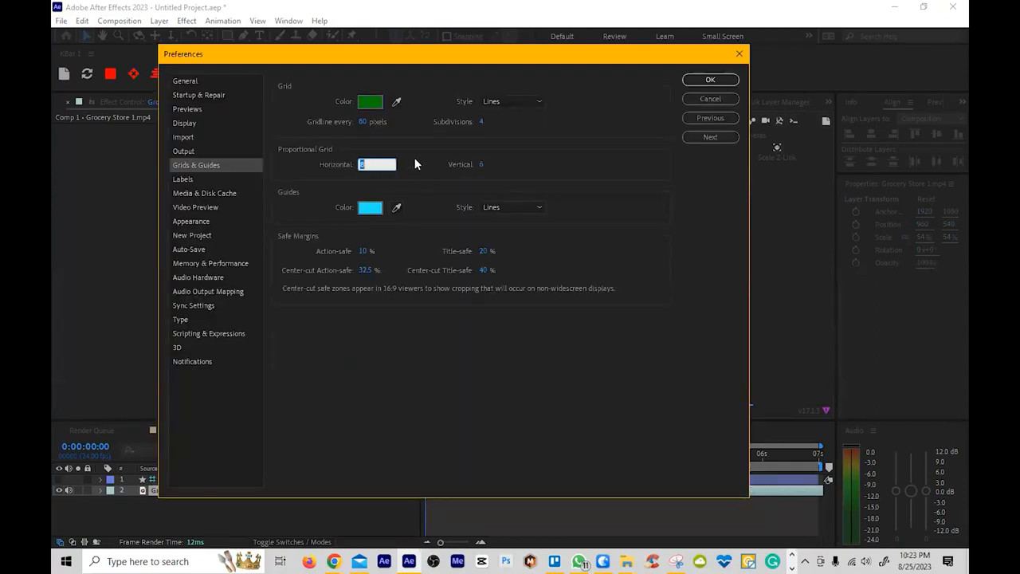
type("3")
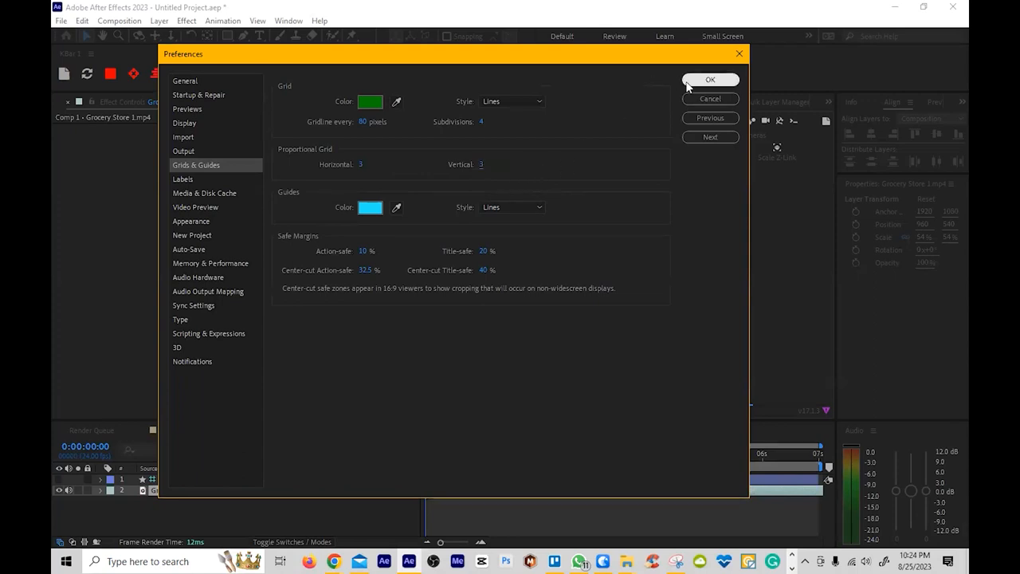
left_click(709, 79)
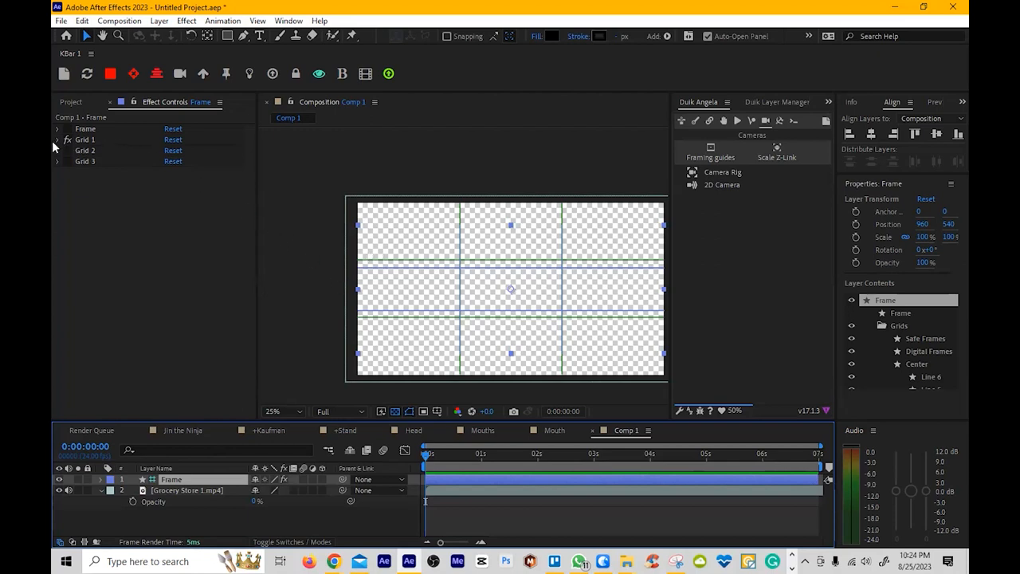
Keep Grid 1 on Thirds and stretch the Frame layer vertically to about 135%
left_click(57, 140)
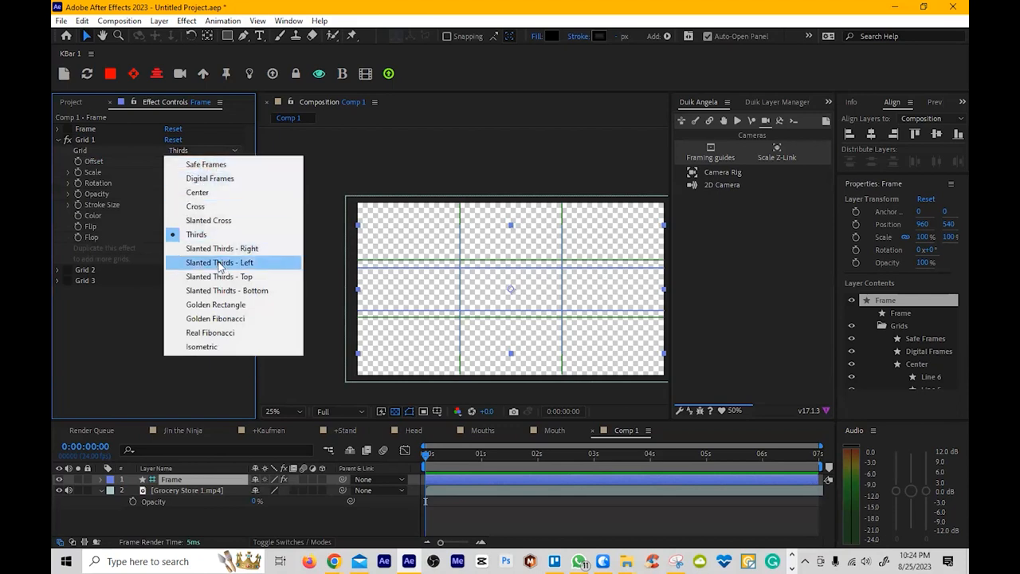
mouse_move(227, 350)
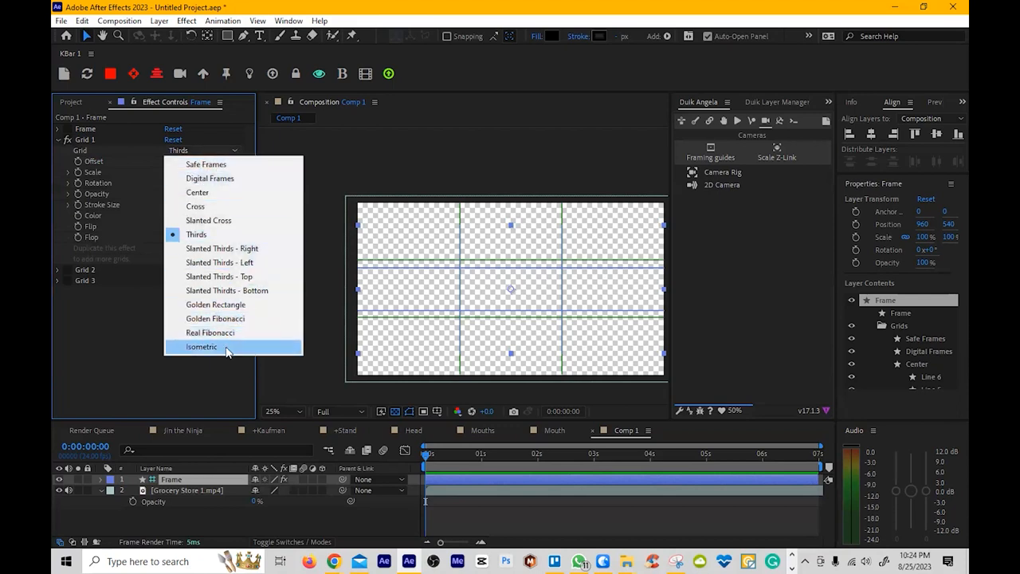
left_click(196, 234)
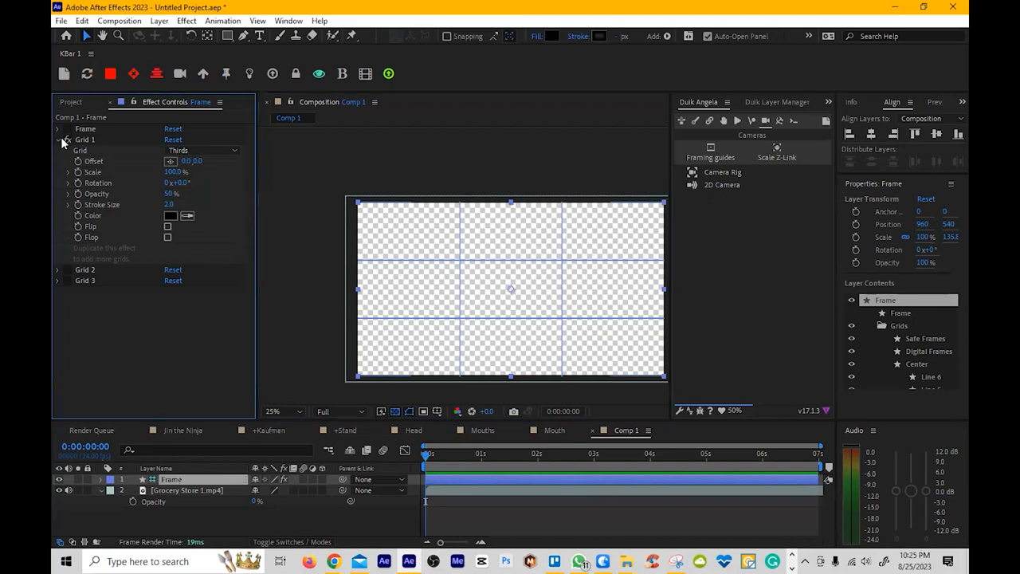
Save the Thirds grid setup as animation preset 'third' and reopen Grid 1's settings
left_click(223, 20)
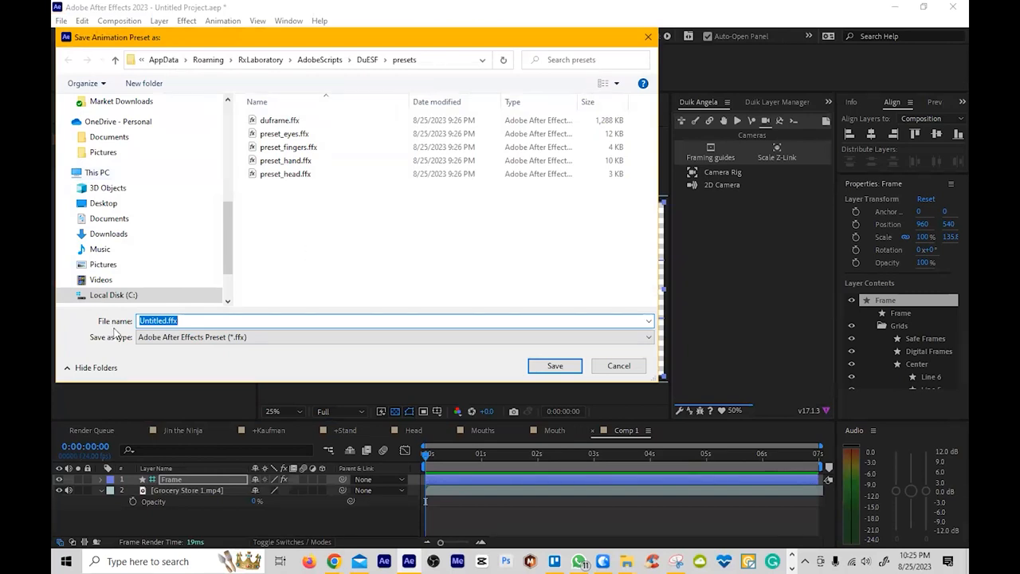
type("third")
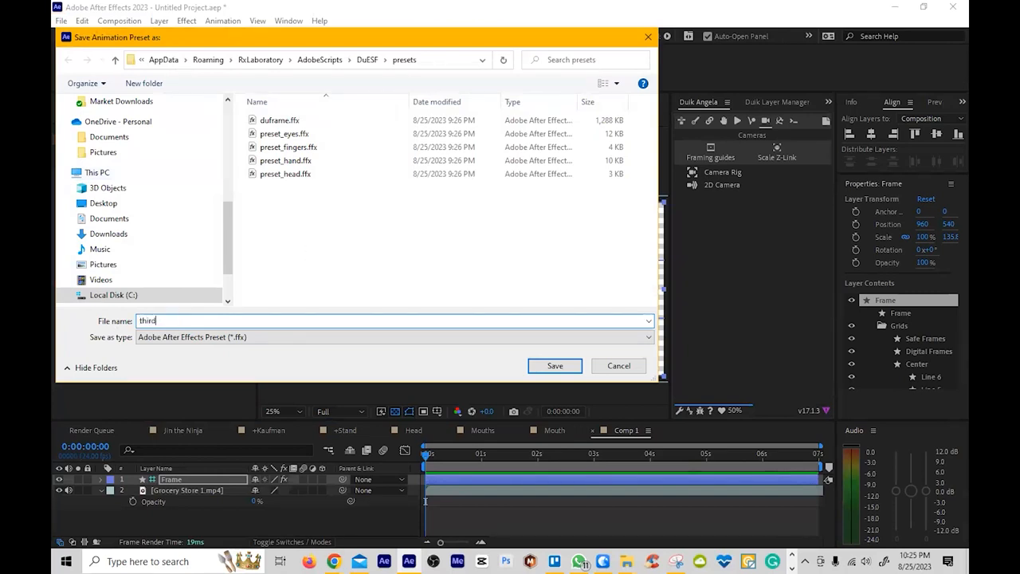
left_click(554, 365)
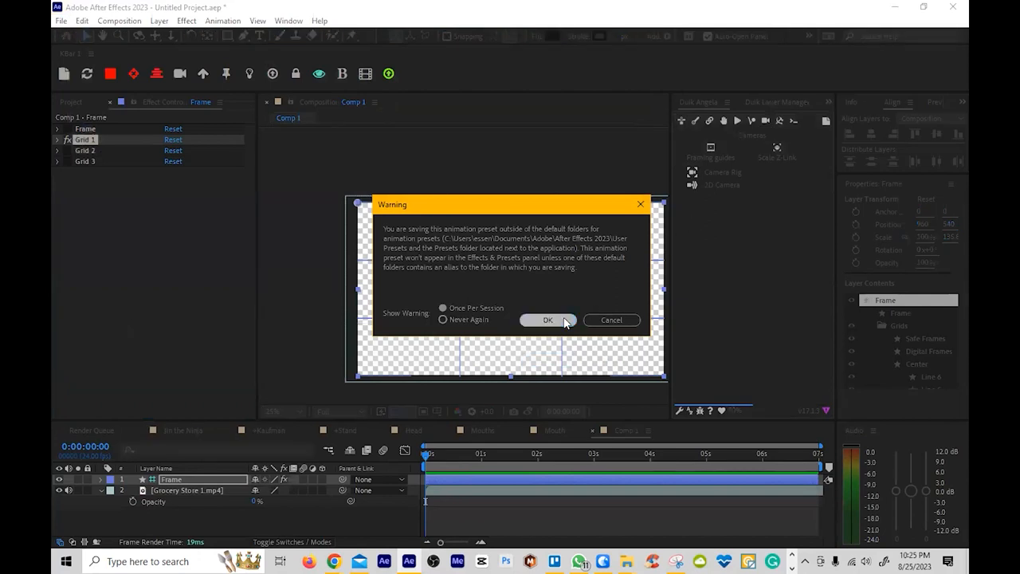
left_click(547, 319)
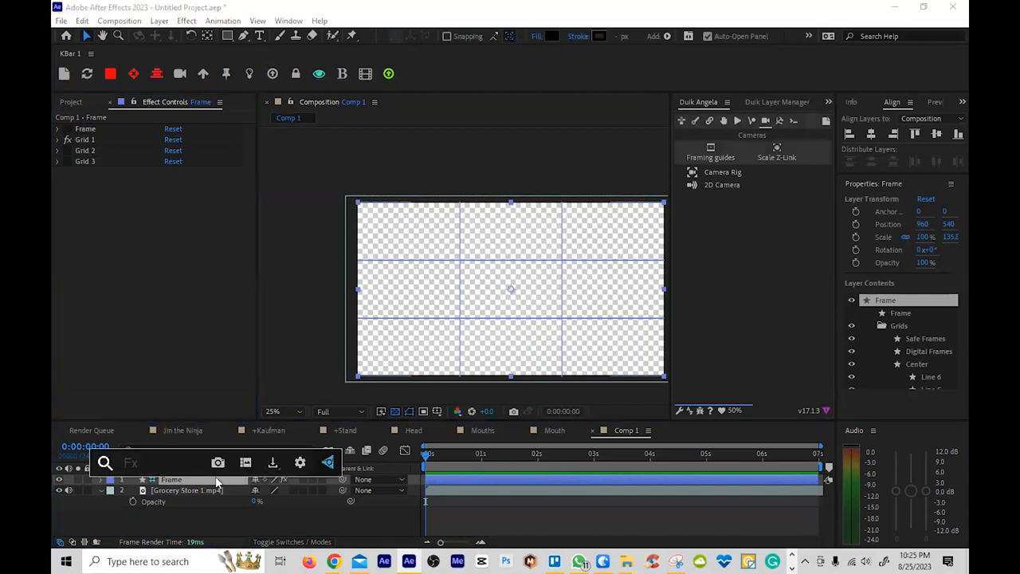
type("th")
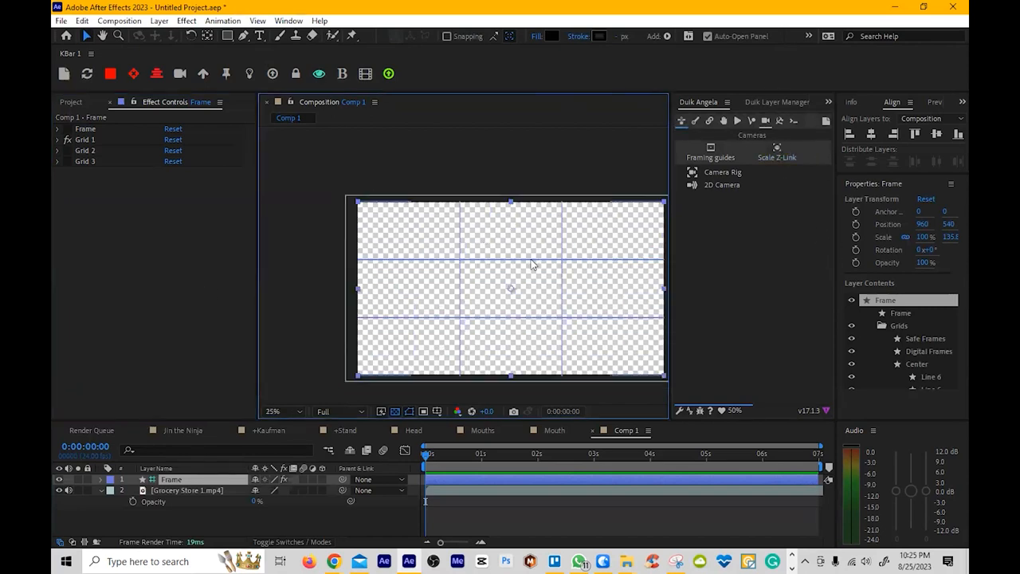
left_click(57, 139)
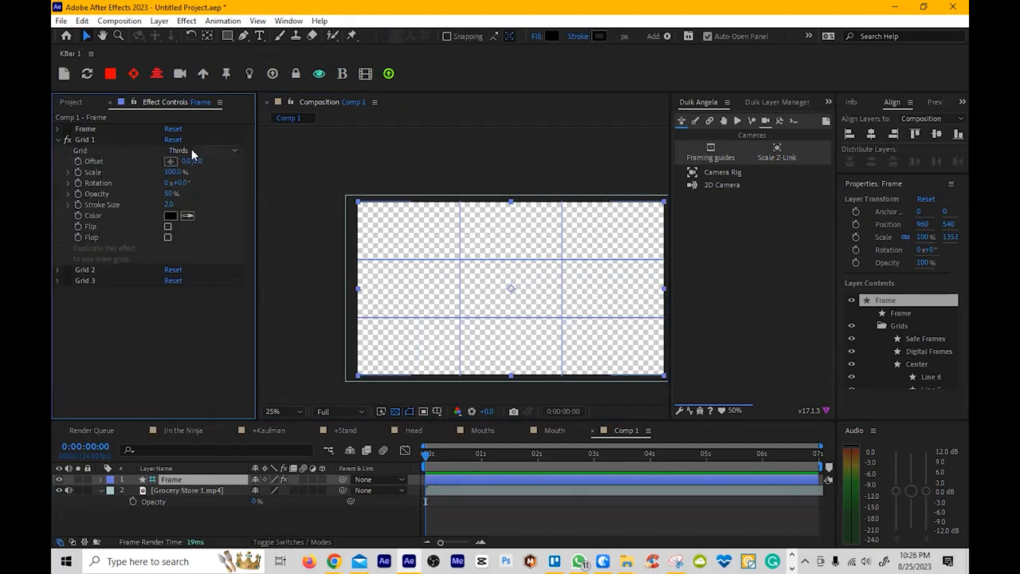
Switch Grid 1 to Golden Fibonacci and save it as preset 'golden fibonacci'
left_click(202, 150)
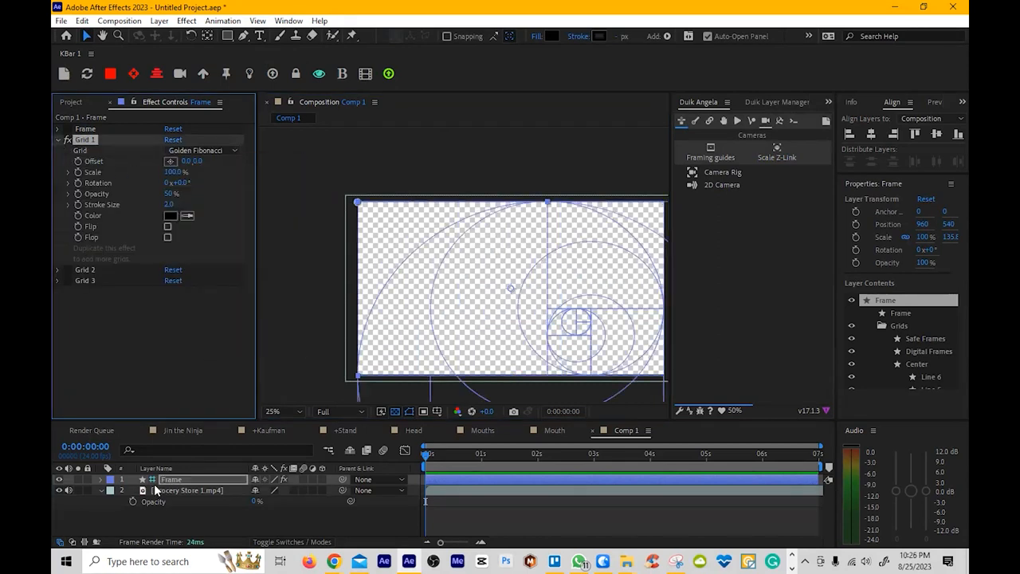
left_click(222, 20)
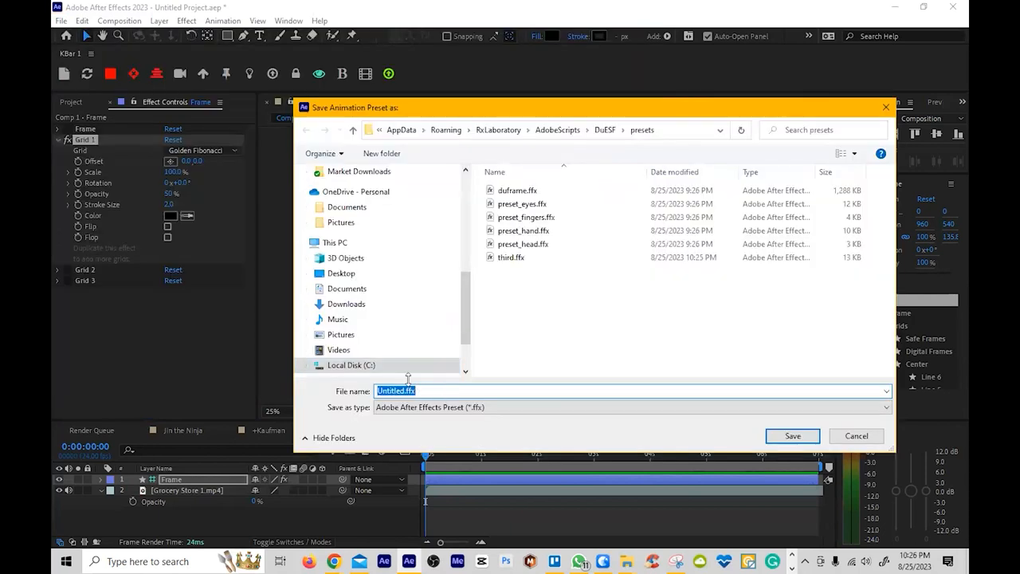
type("golden fibonacci")
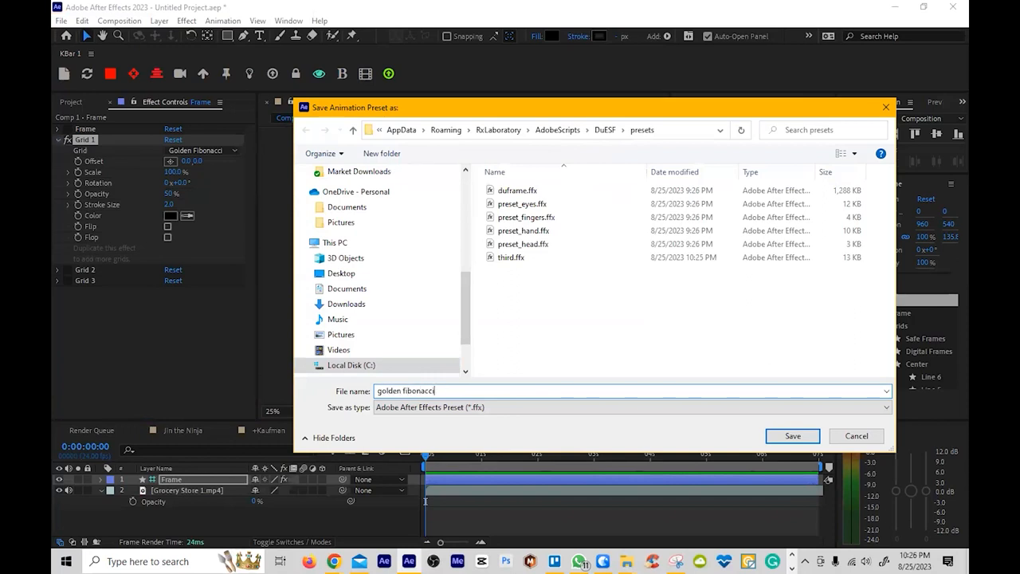
left_click(791, 436)
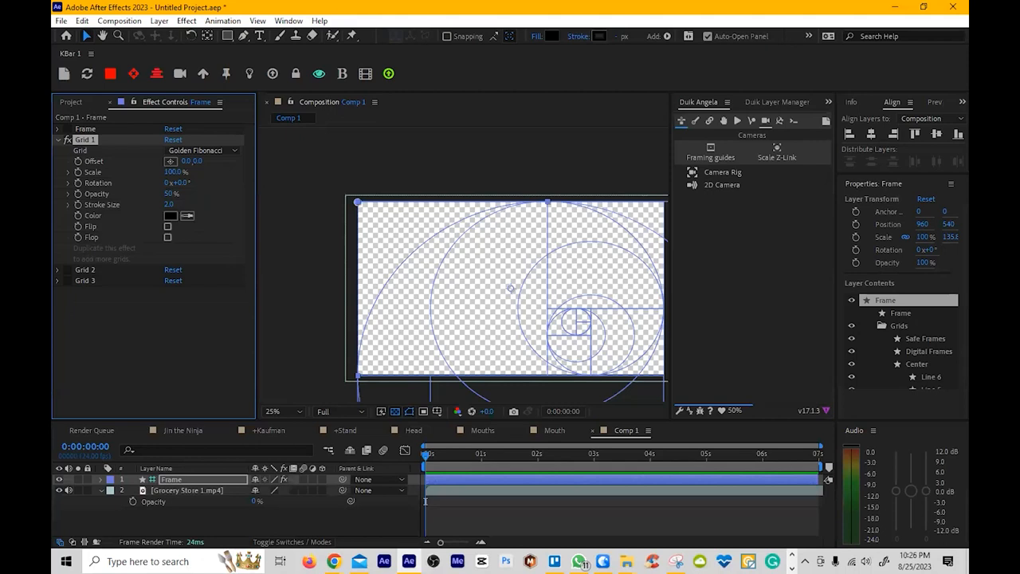
mouse_move(151, 180)
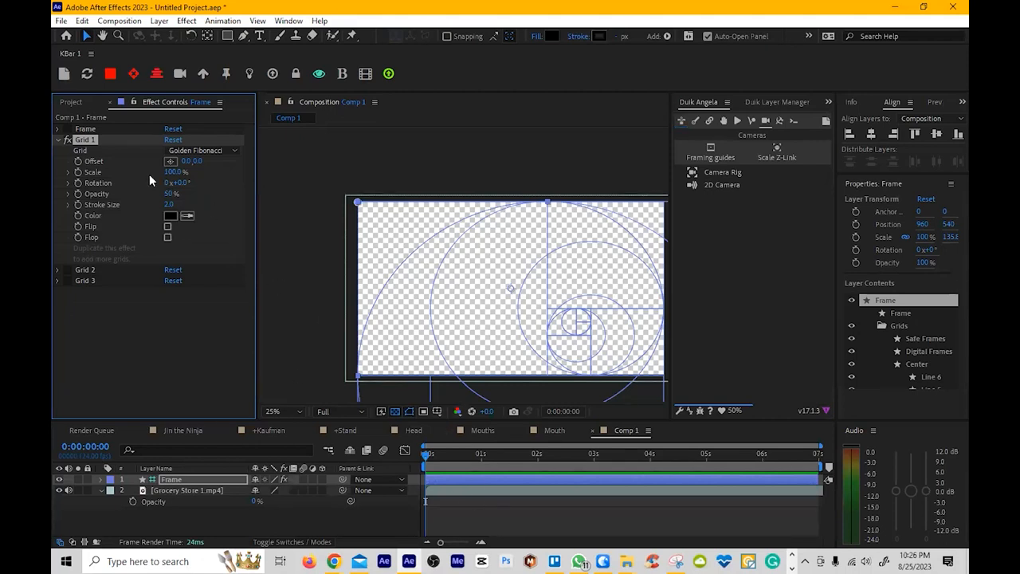